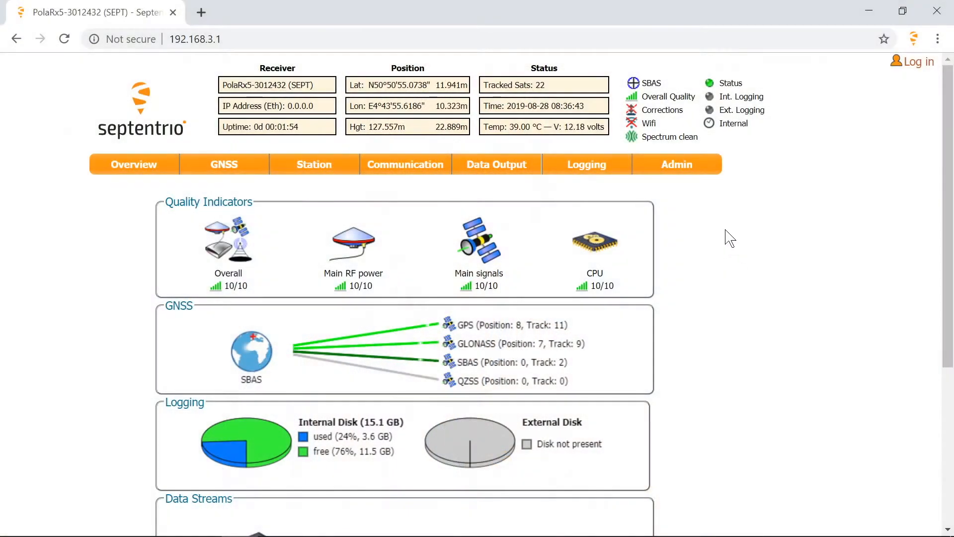
Step: Navigate from Admin to the Reset Receiver page
click(676, 164)
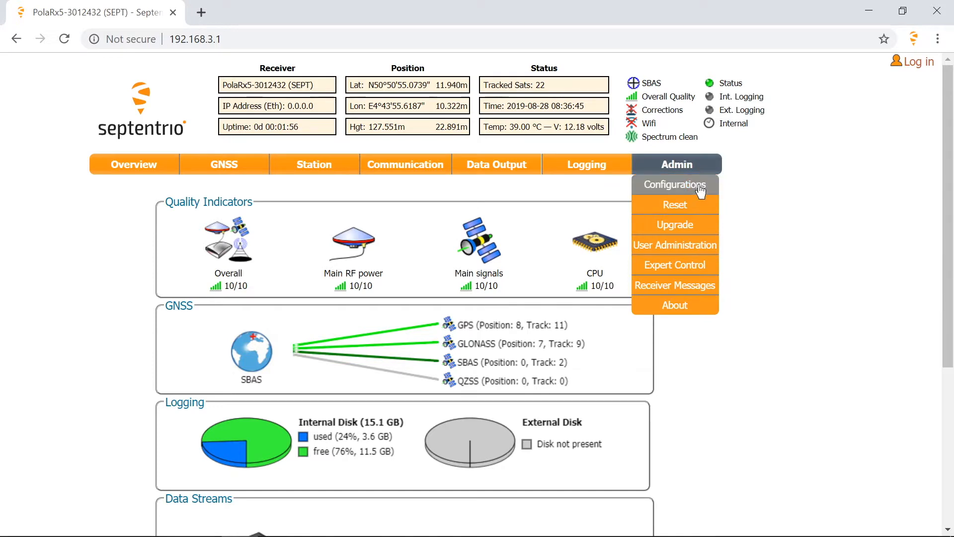
click(674, 204)
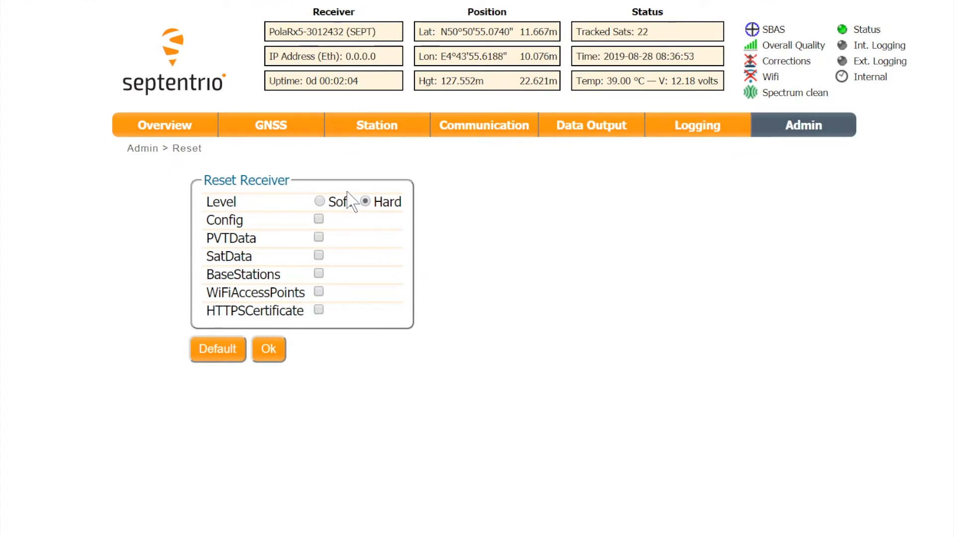
mouse_move(342, 221)
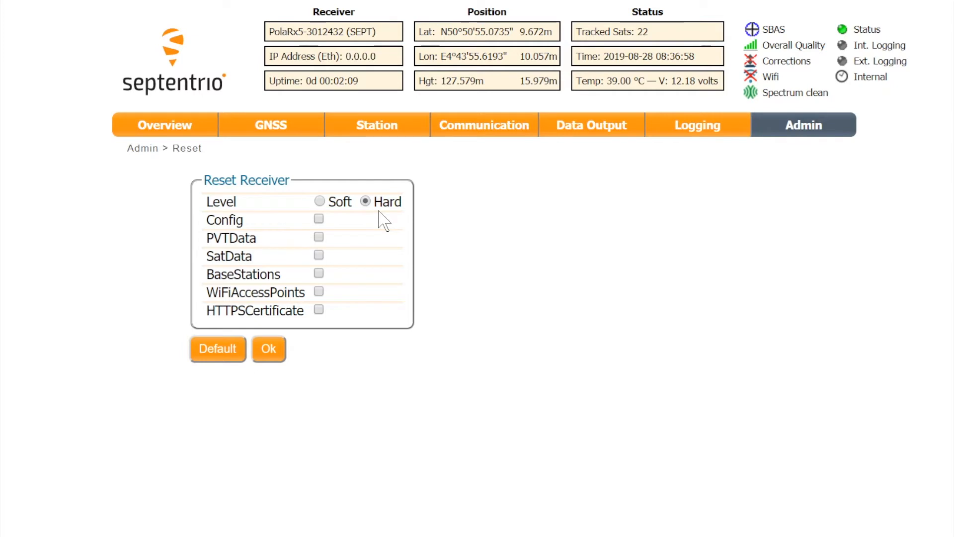
Step: Perform a Soft reset with Config and PVTData ticked and confirm it, dropping the connection
click(319, 201)
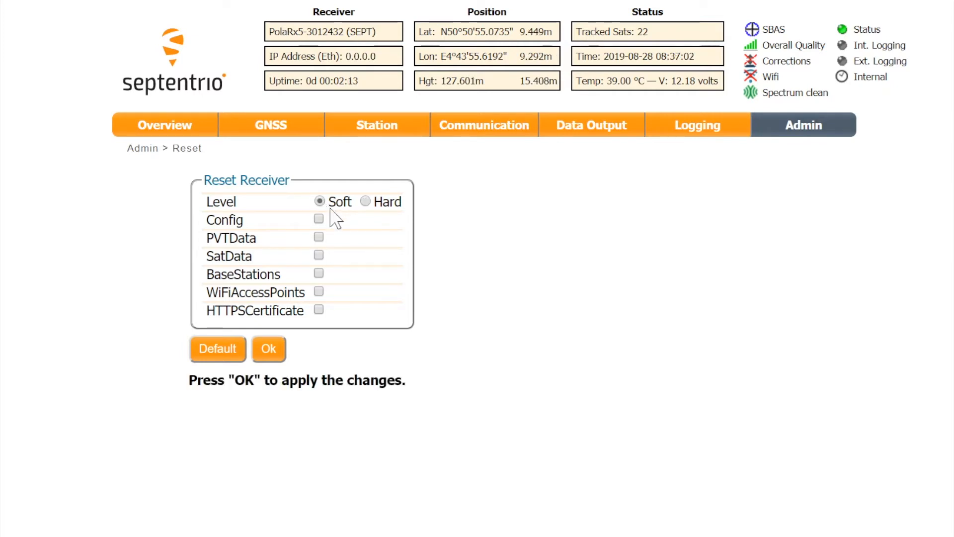
click(318, 219)
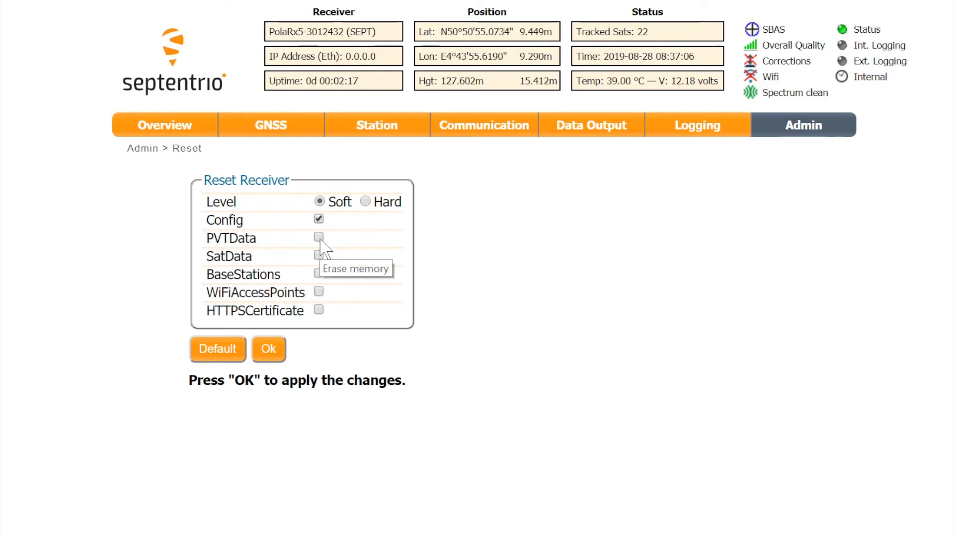
click(318, 237)
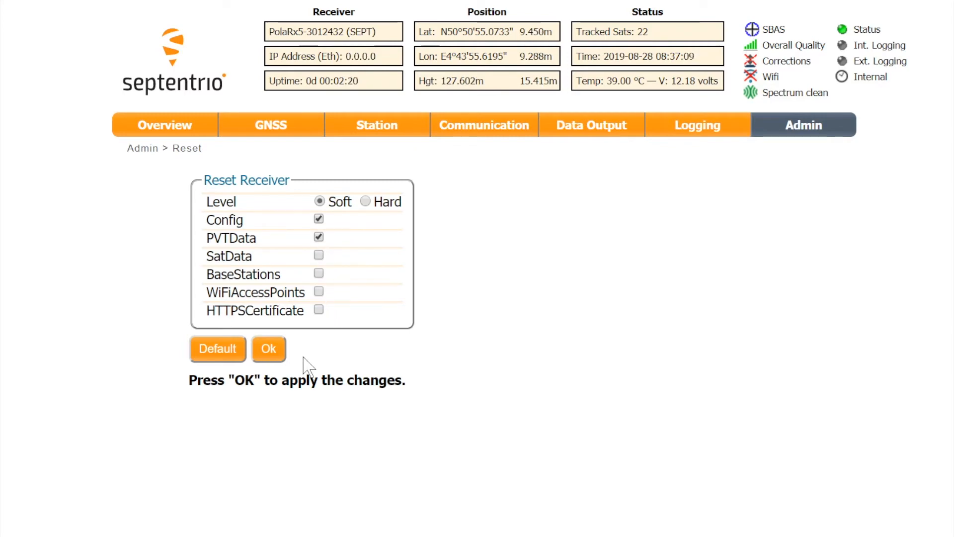
click(269, 349)
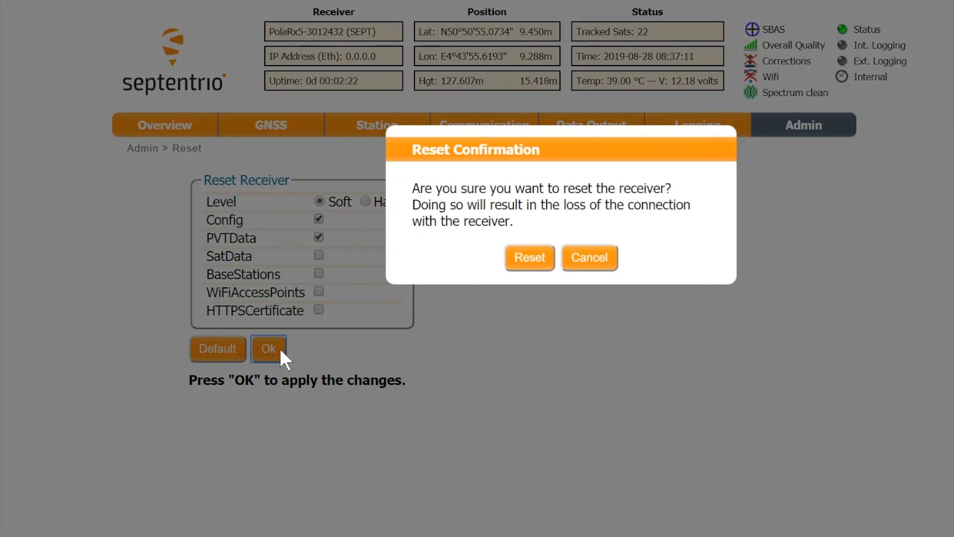
mouse_move(538, 267)
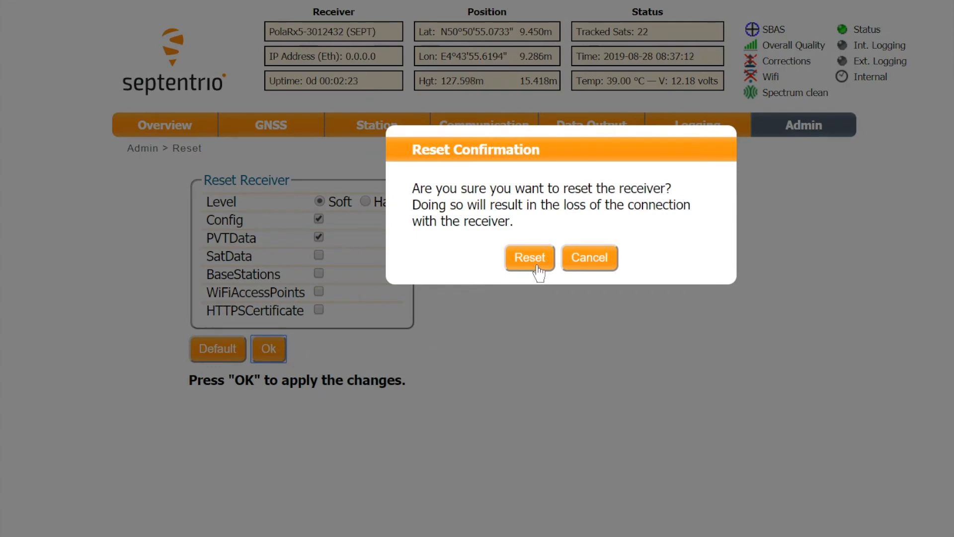
click(529, 257)
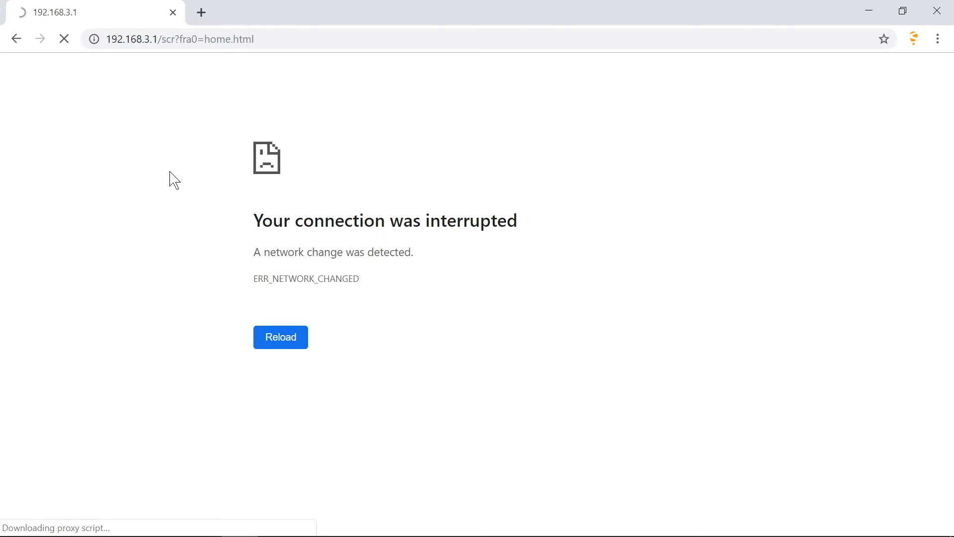
click(280, 337)
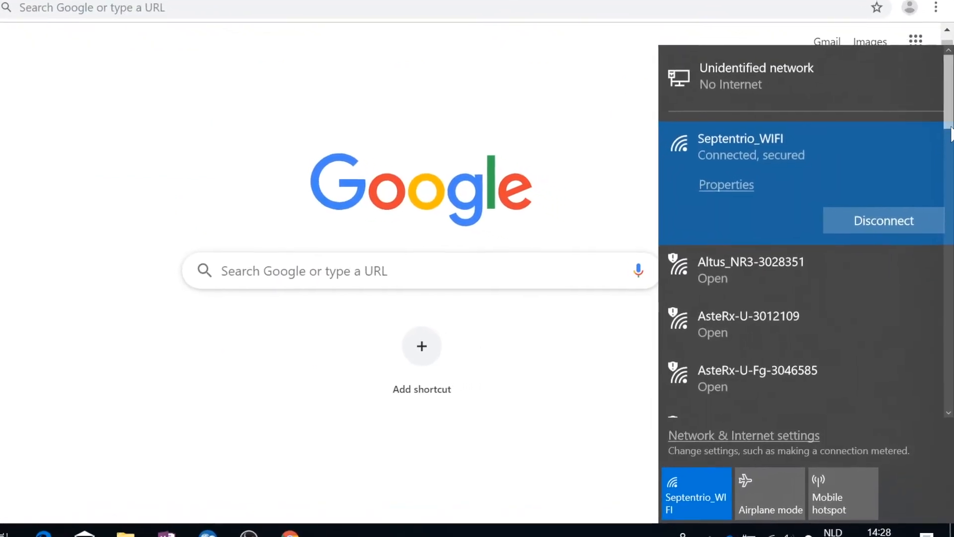
Step: Connect the PC to the PolaRx5-3012432 WiFi network
scroll(down, 3)
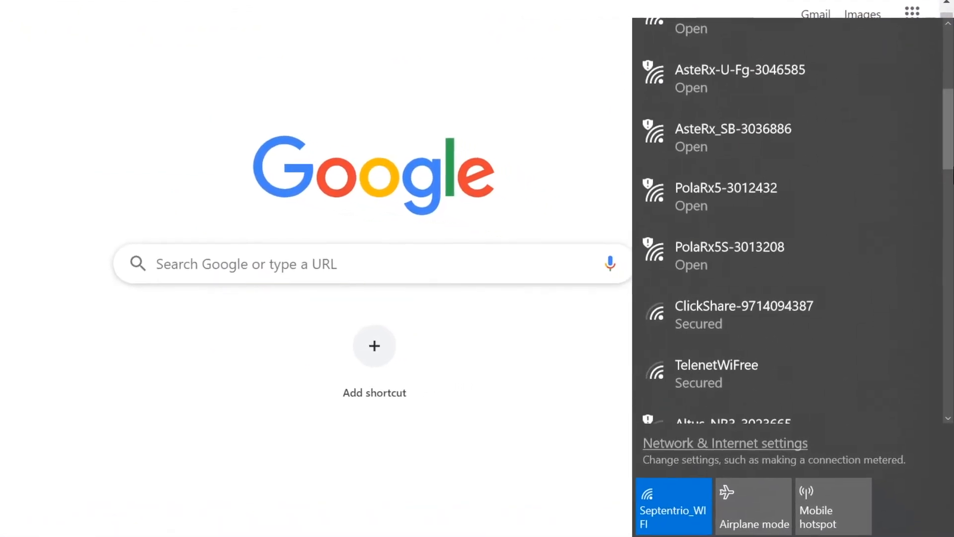
click(725, 189)
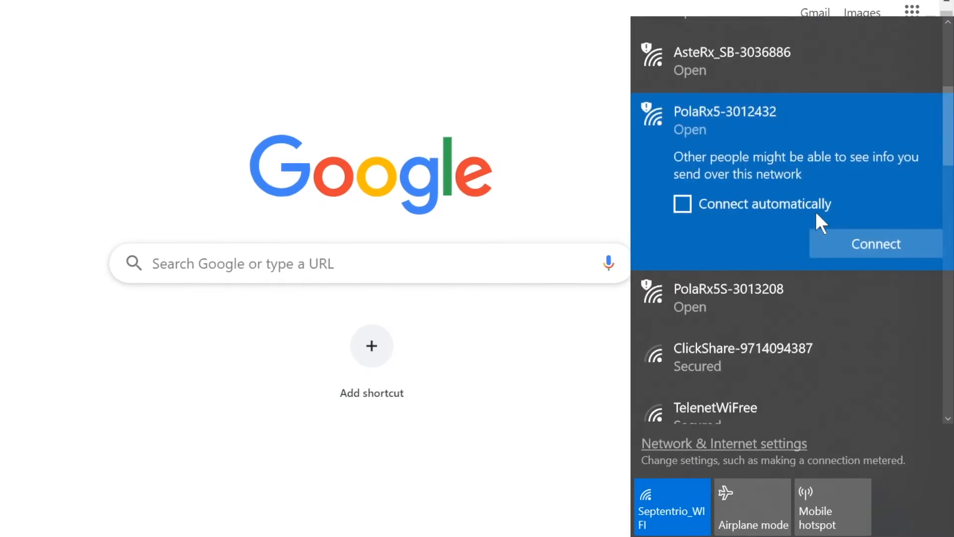
click(875, 243)
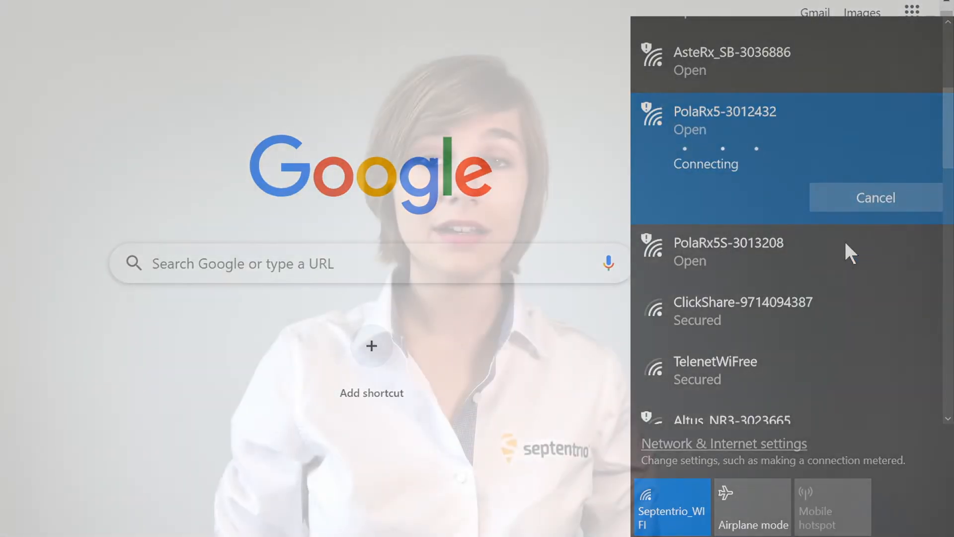